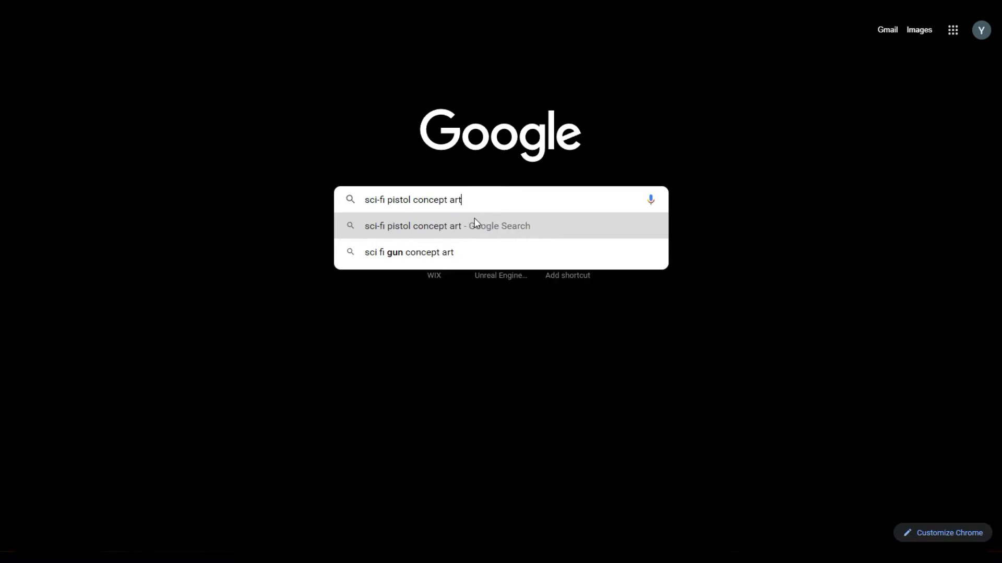
# Step: Run the Google search for "sci-fi pistol concept art"
pyautogui.press('Enter')
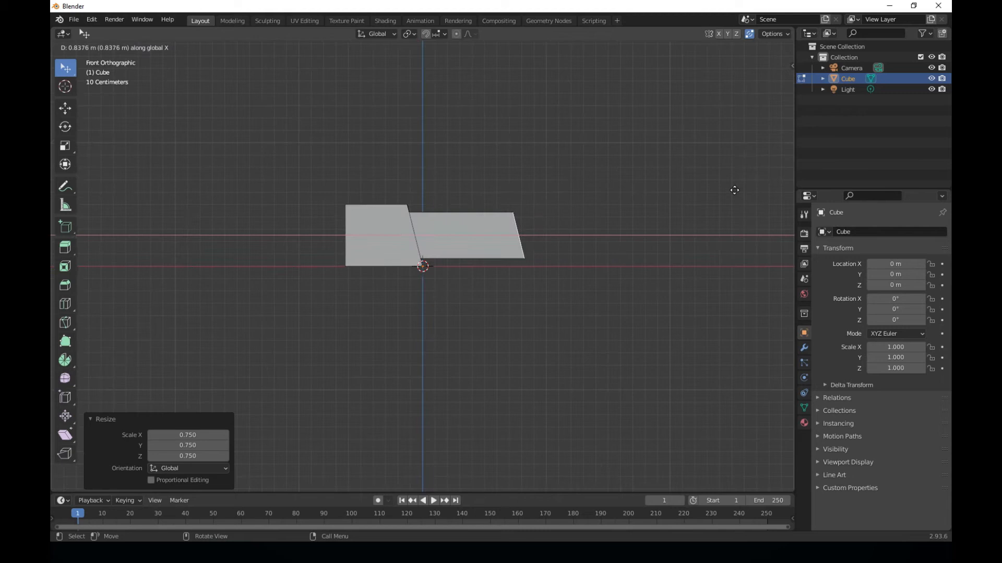
# Step: Enter Edit Mode on the cube and switch to front orthographic view
pyautogui.press('Tab')
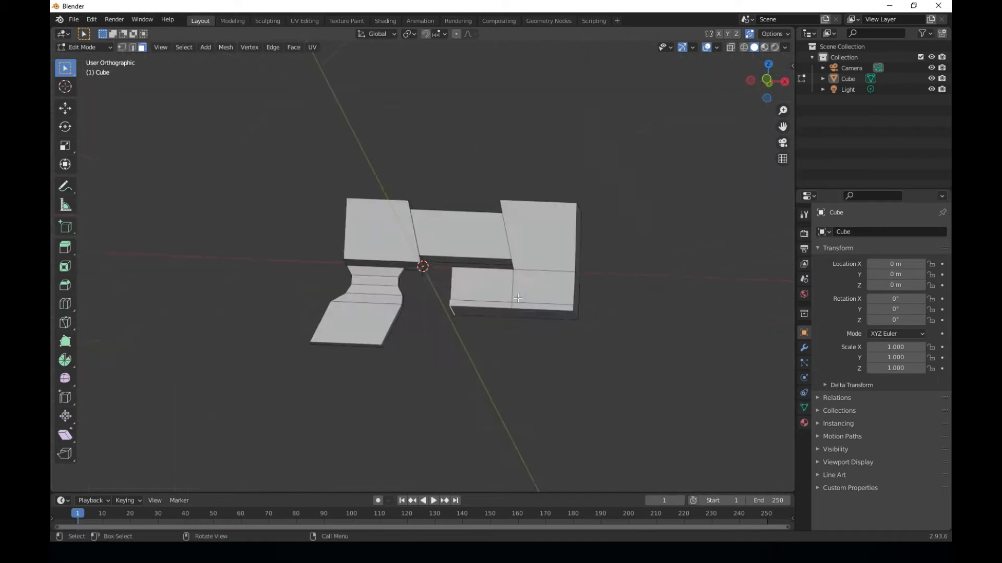
pyautogui.press('KP_1')
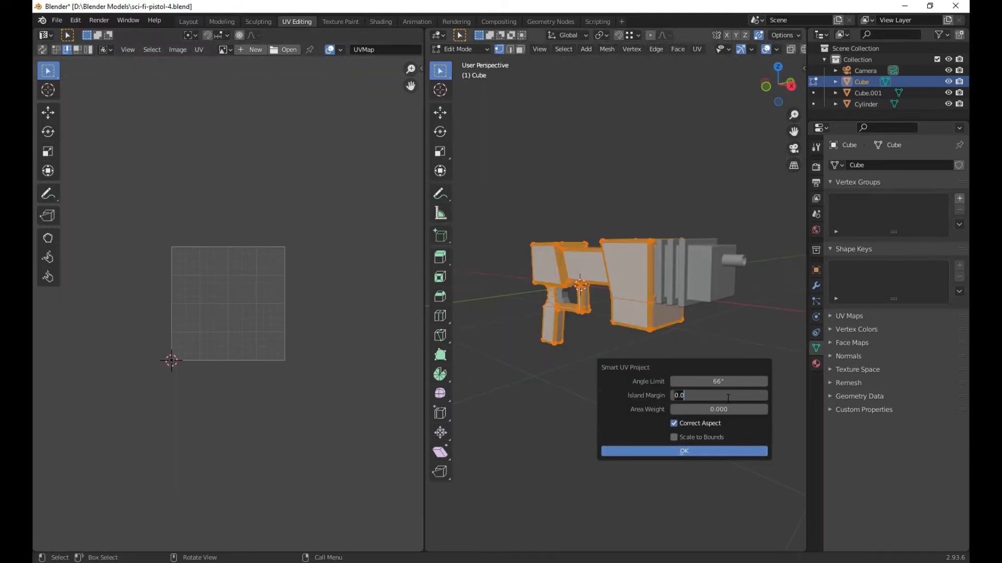
# Step: Switch to the UV Editing workspace and adjust the pistol's UV layout
pyautogui.click(183, 9)
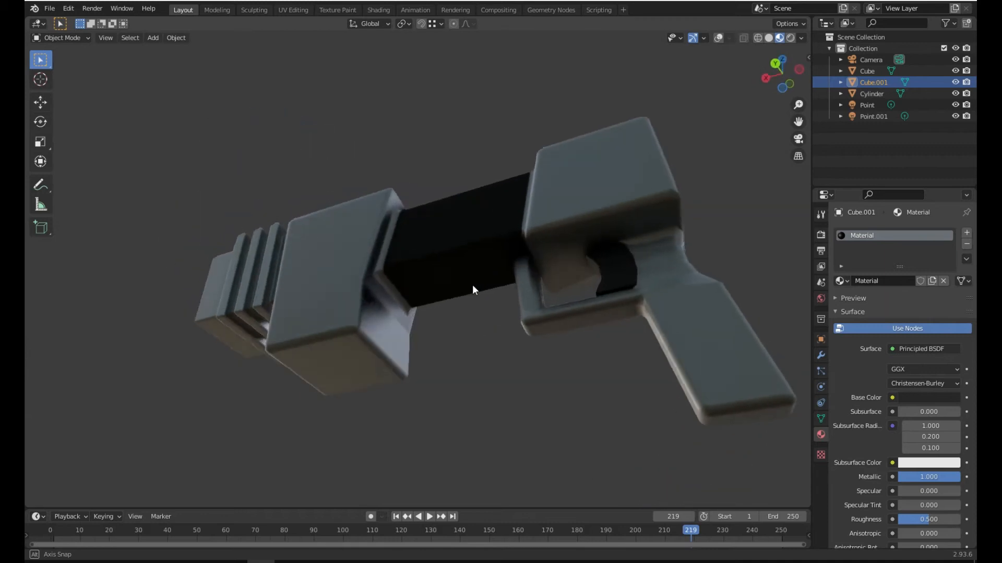
pyautogui.moveTo(473, 291); pyautogui.dragTo(749, 339)
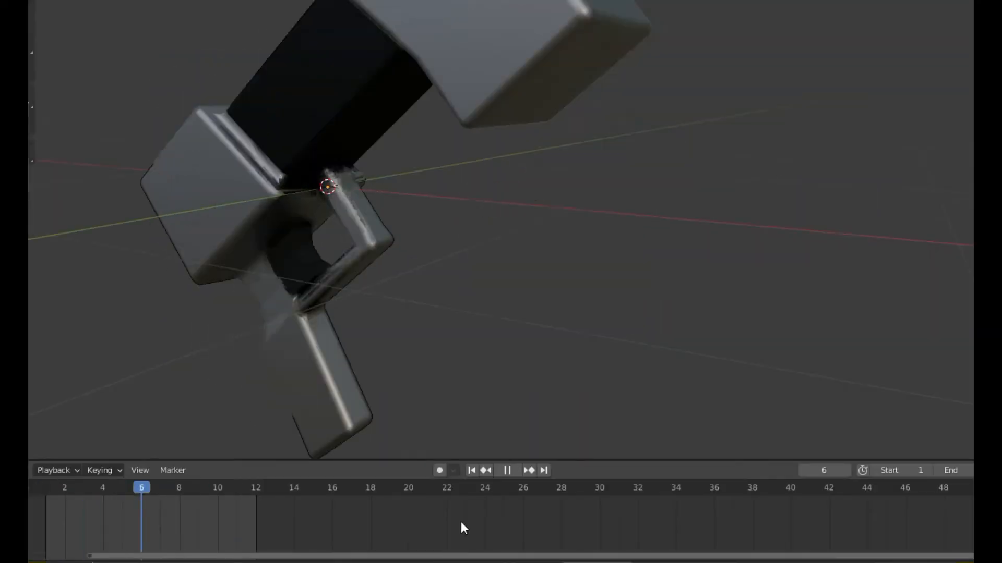
# Step: Play back the pistol animation from the timeline
pyautogui.click(507, 470)
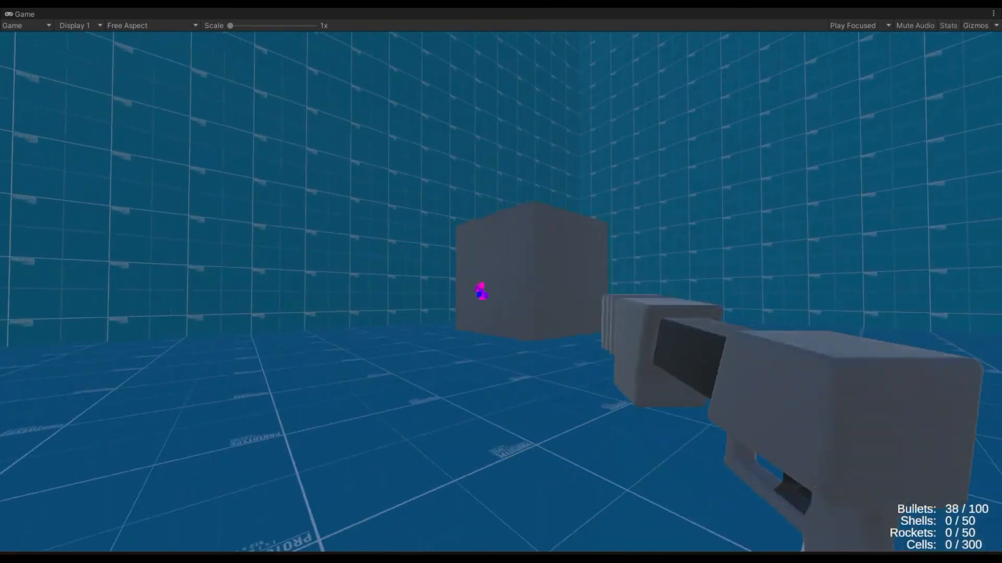
# Step: Shoot the pistol at the target cube in the running game
pyautogui.click(481, 291)
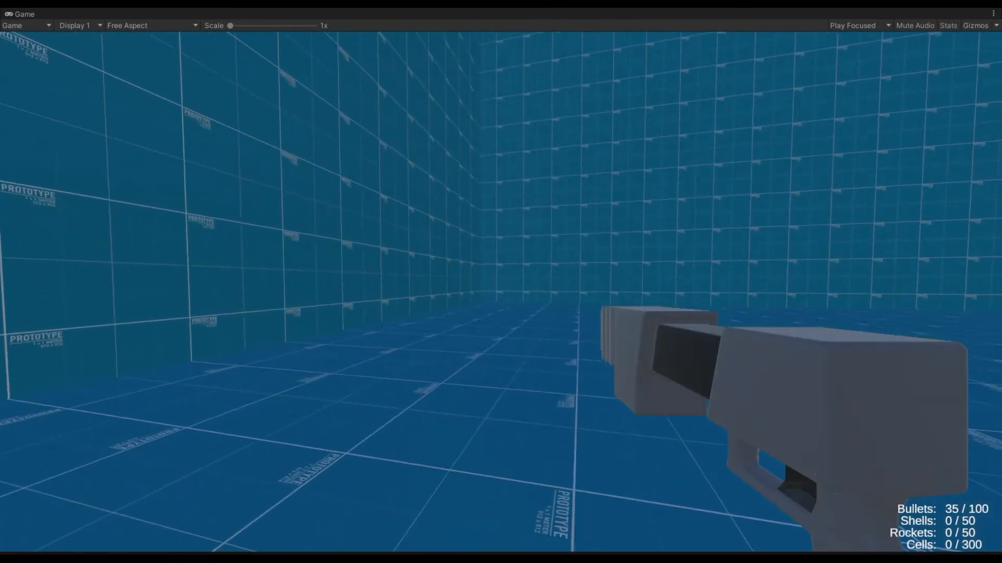